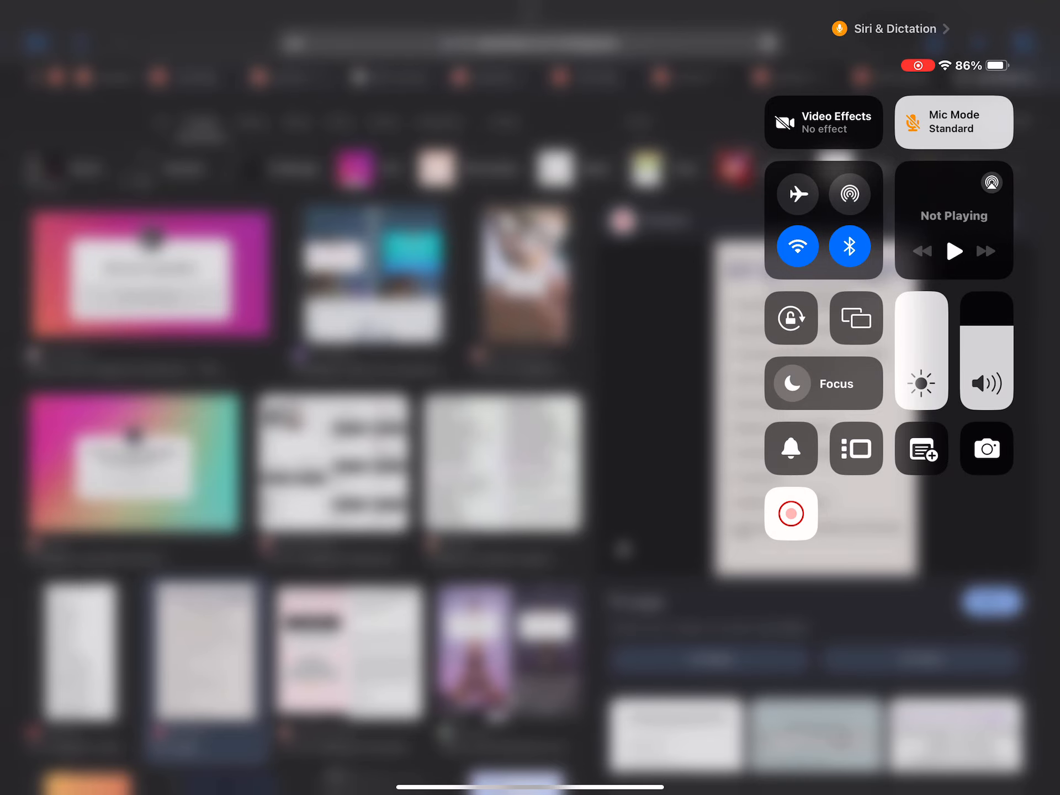
Dismiss Control Center to reveal the Google Images results for 'questions on instagram' with the Pinterest '50 Questions' preview
{"action": "left_click", "coordinate": [270, 406]}
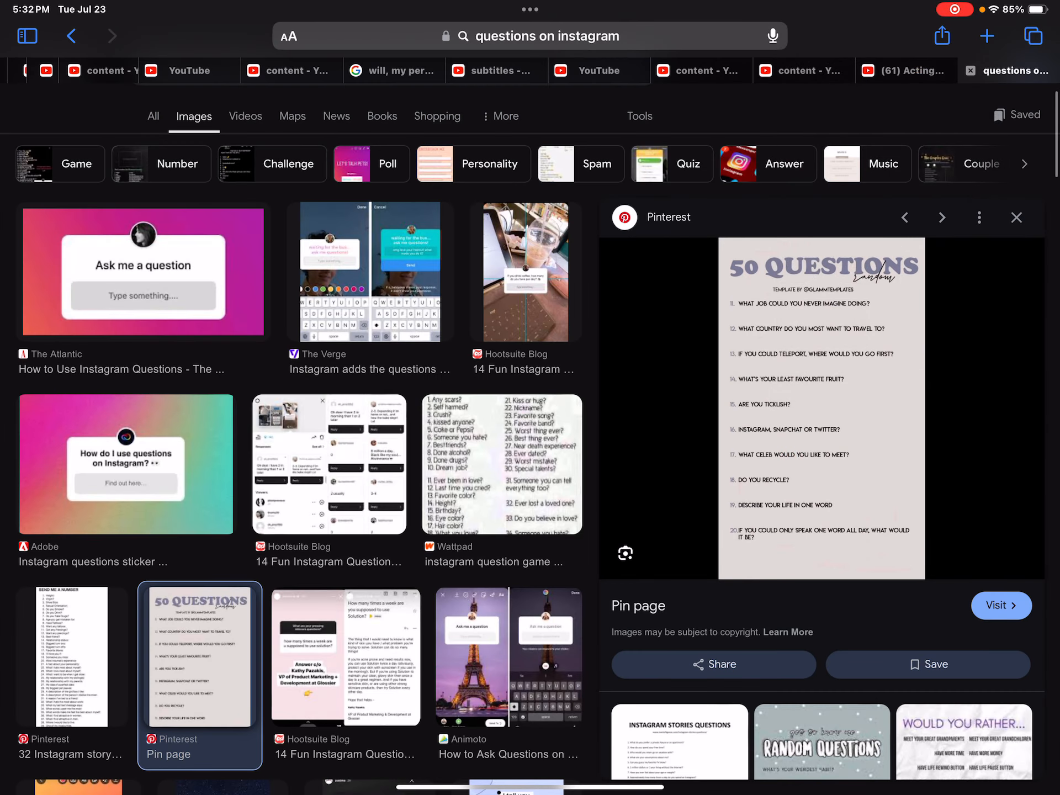